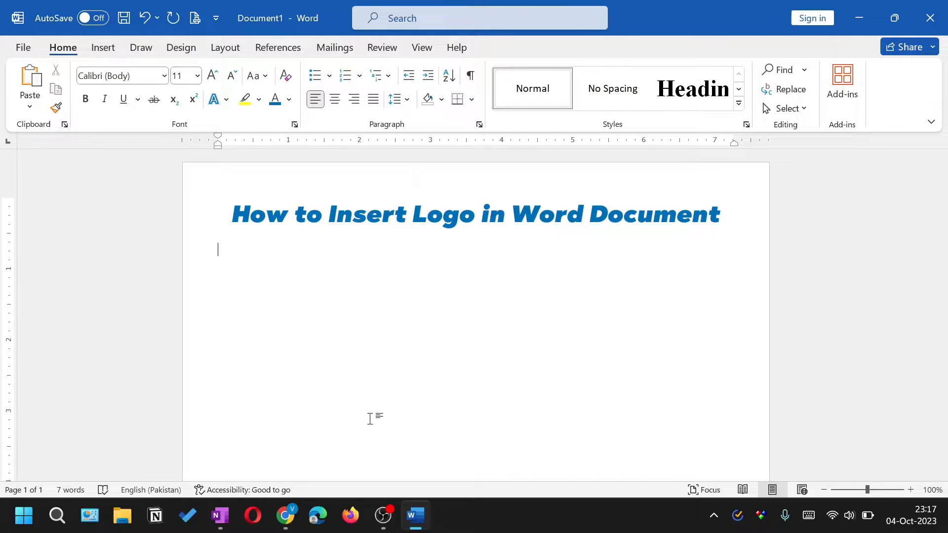
mouse_move(538, 346)
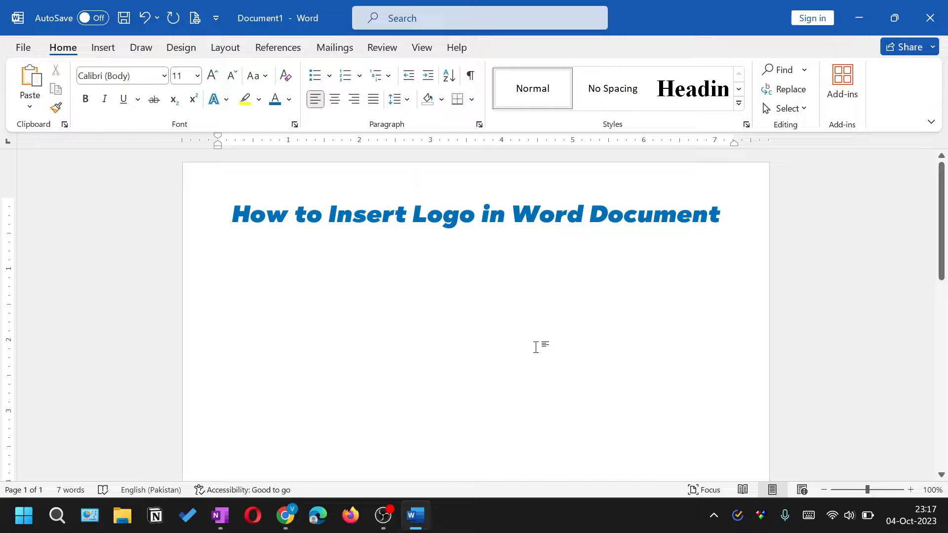
mouse_move(103, 52)
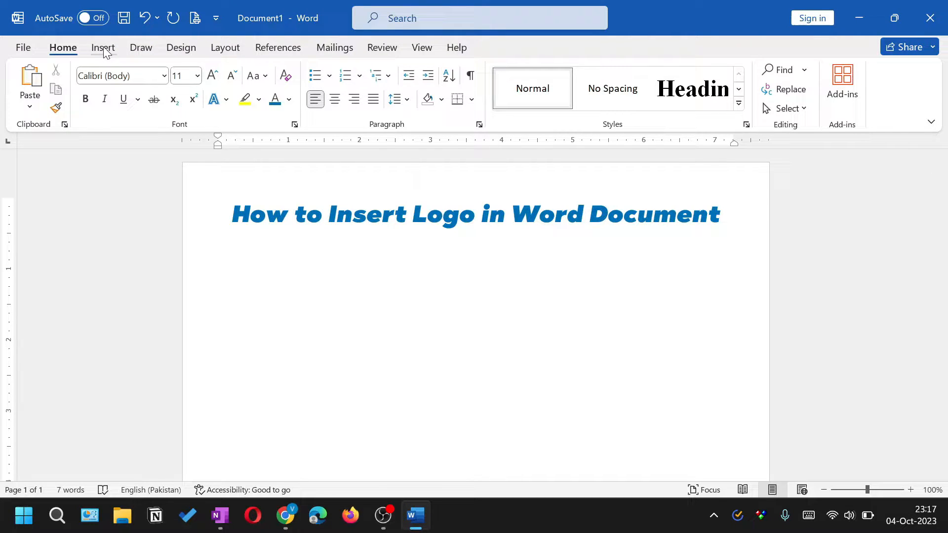
Open the Pictures menu on the Insert tab to see picture sources.
click(218, 248)
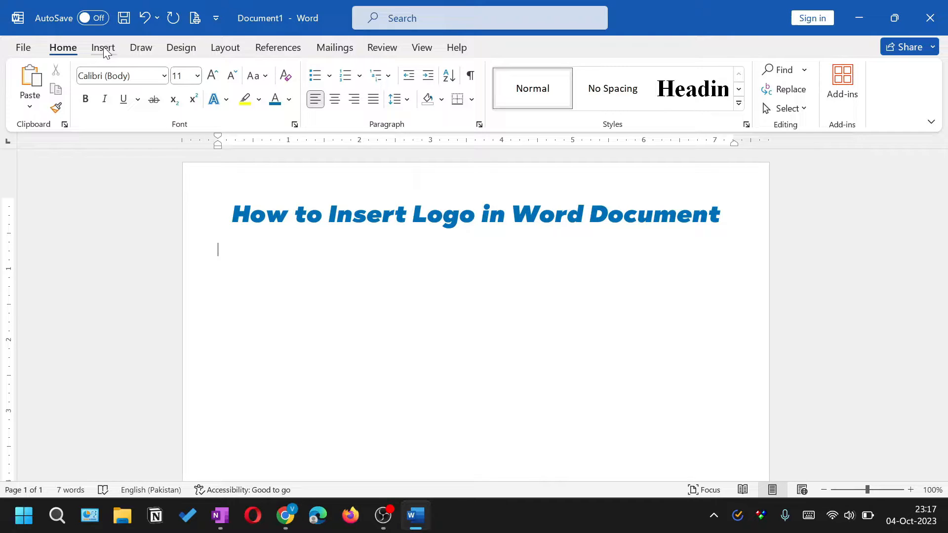
click(103, 47)
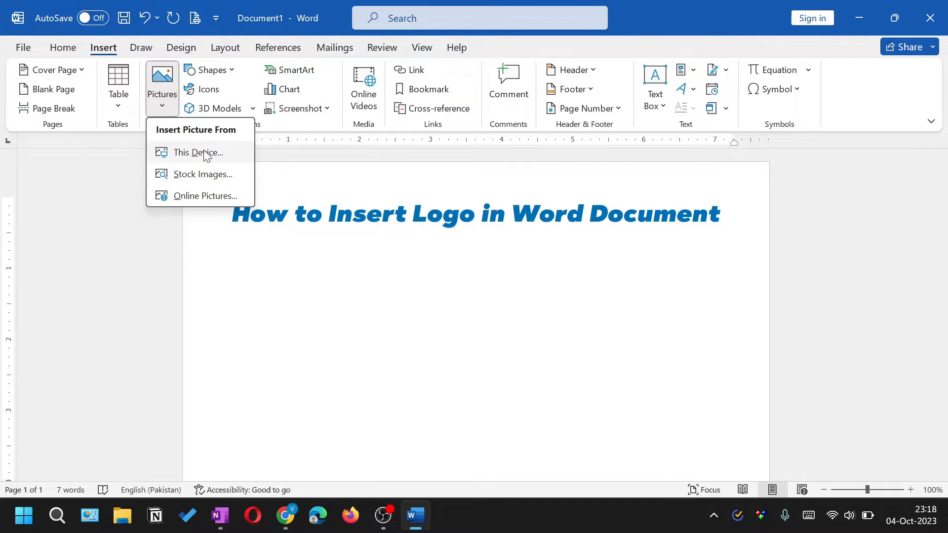
Browse This Device, cancel, then dismiss the picture source menu without inserting.
click(197, 153)
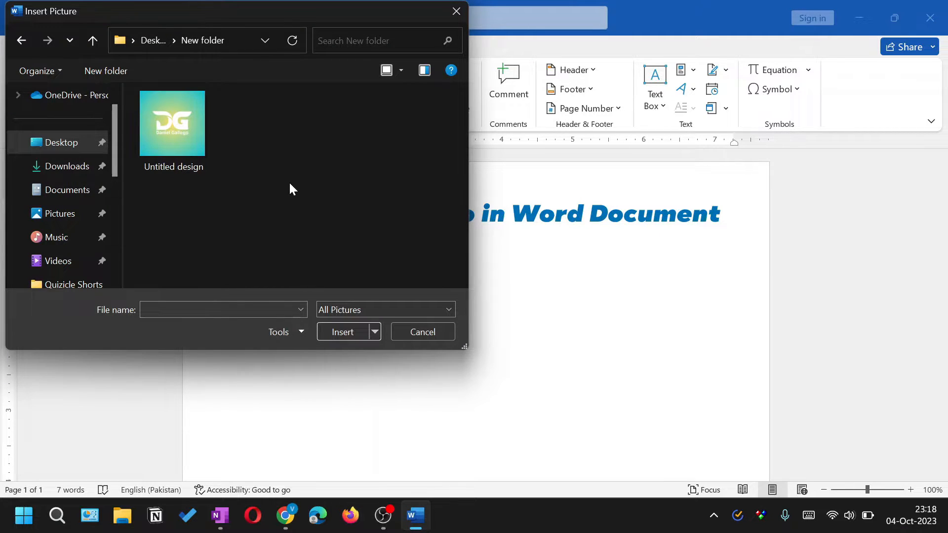
click(423, 332)
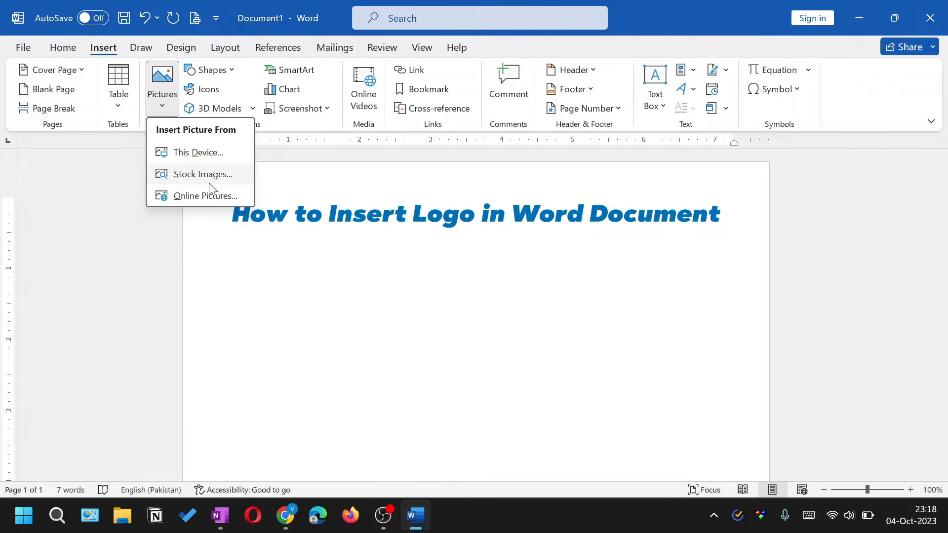
mouse_move(205, 196)
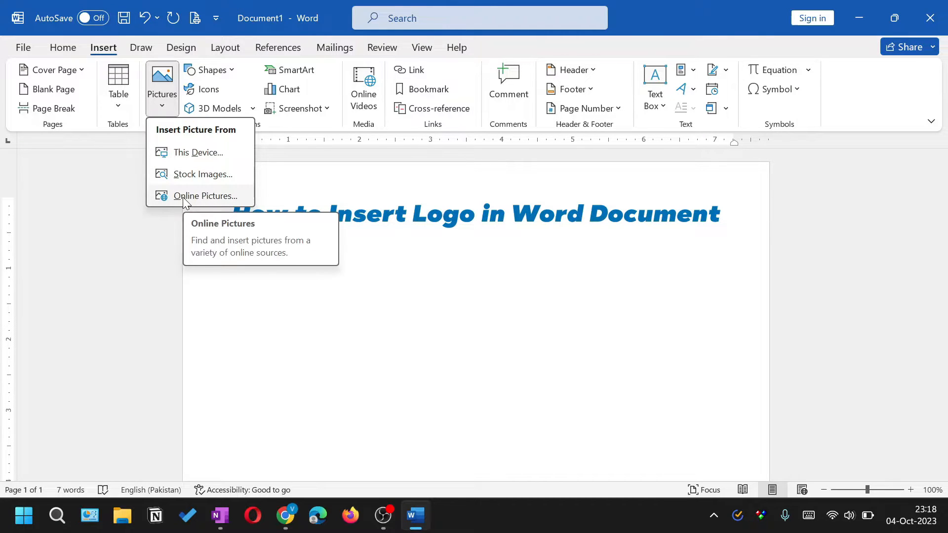
mouse_move(194, 174)
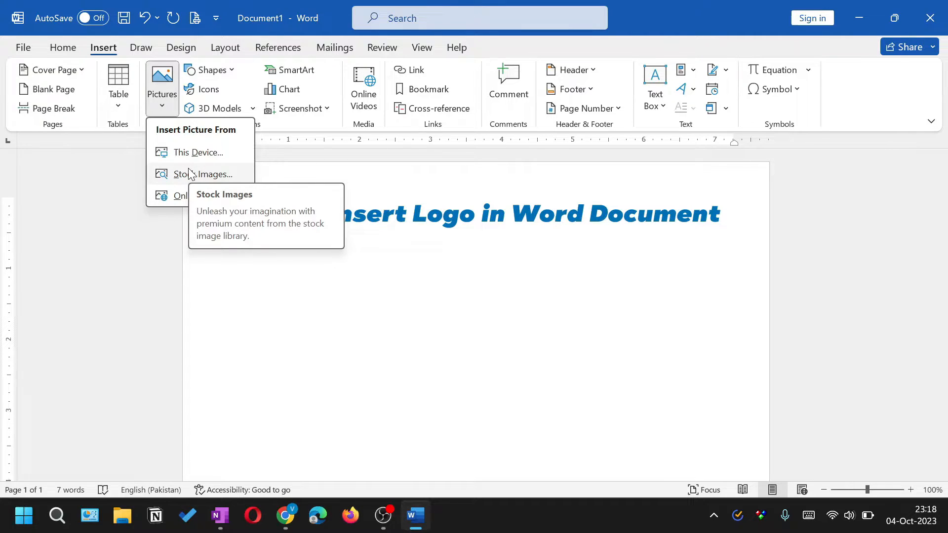
click(310, 299)
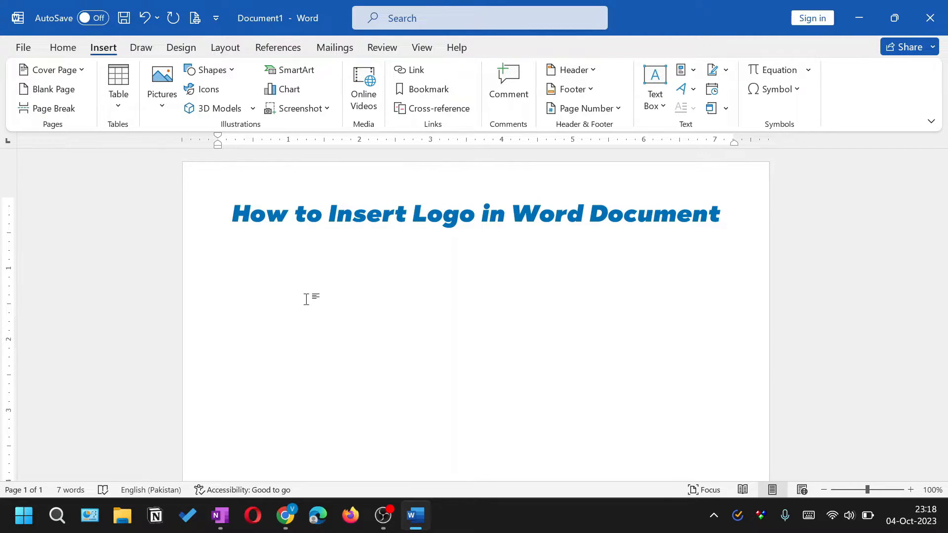
click(217, 248)
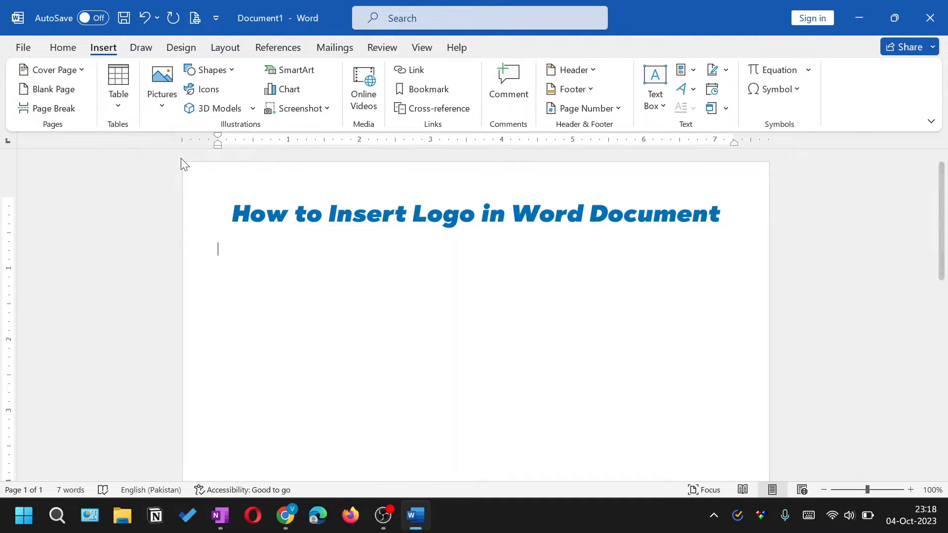
Insert the Untitled design DG logo file from This Device.
click(161, 76)
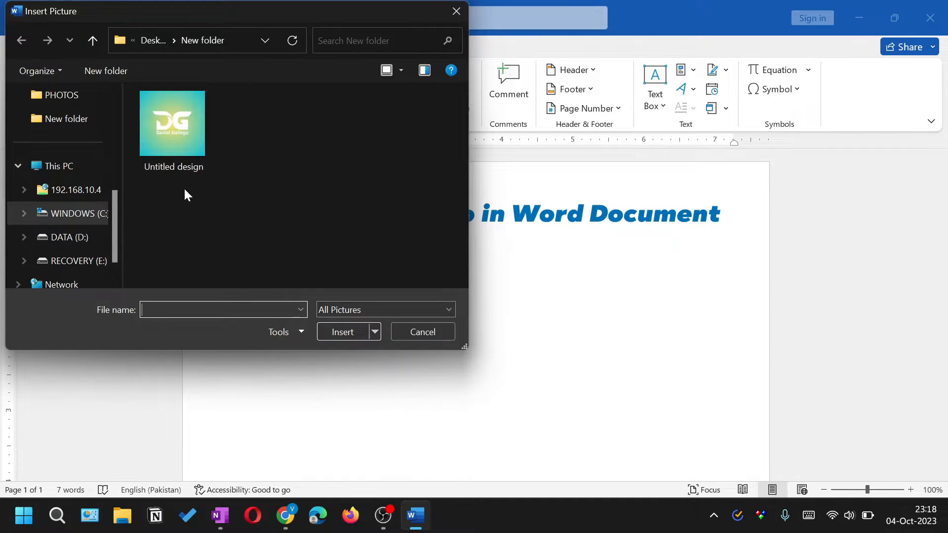
click(173, 124)
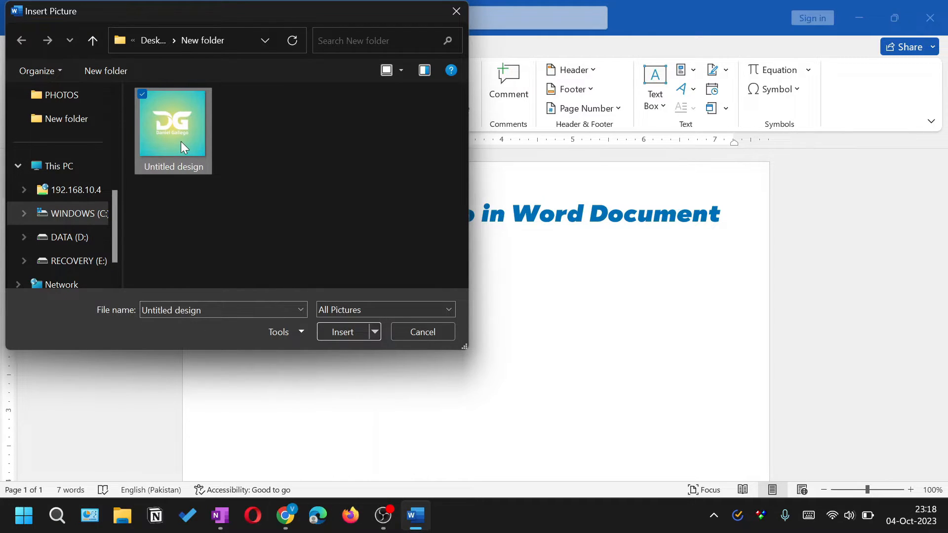
mouse_move(343, 332)
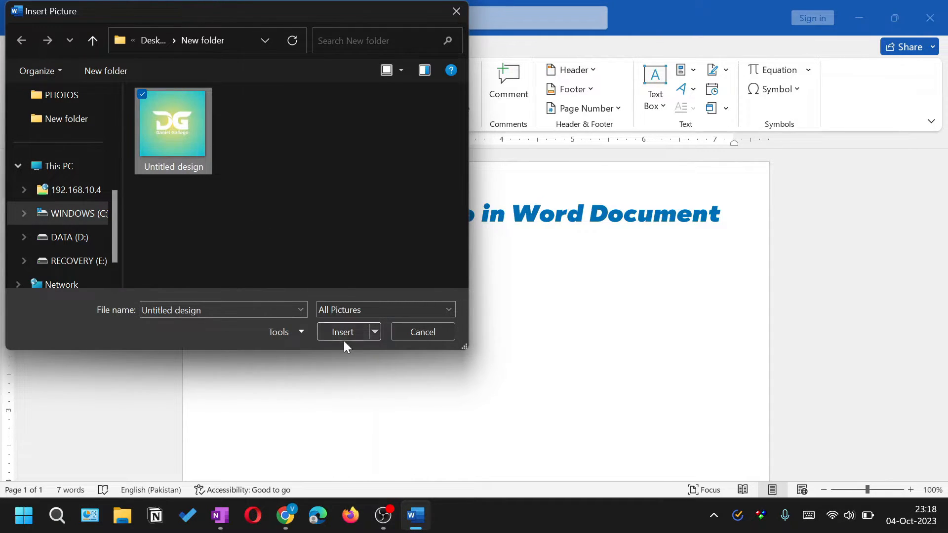
click(343, 332)
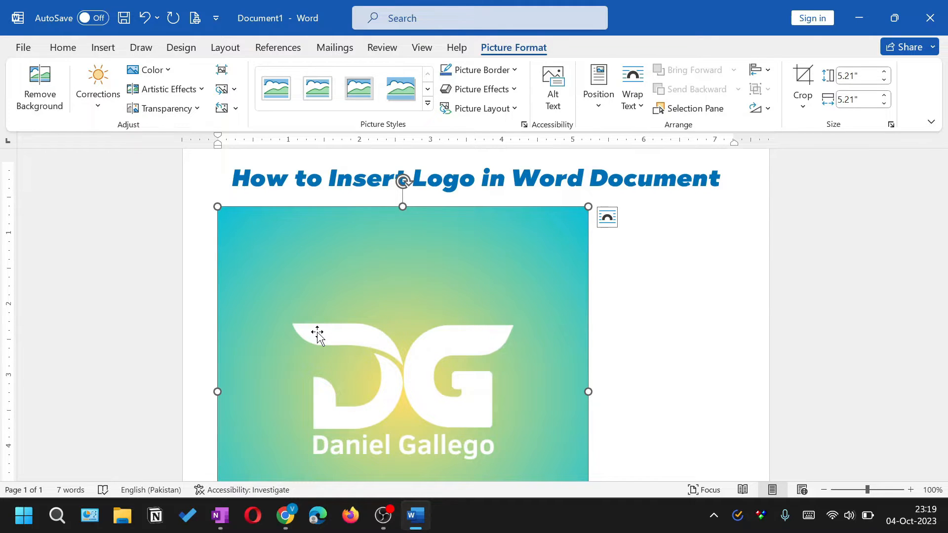
mouse_move(555, 269)
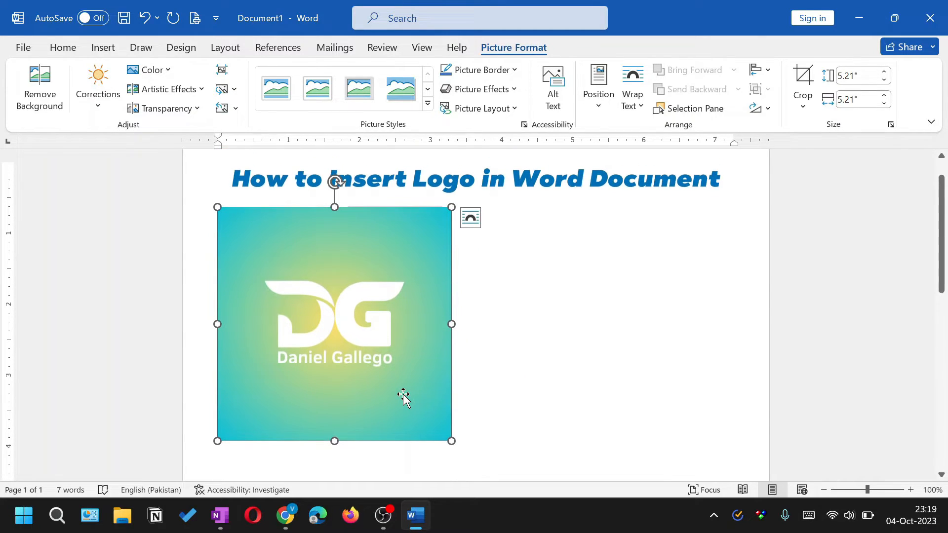
mouse_move(320, 309)
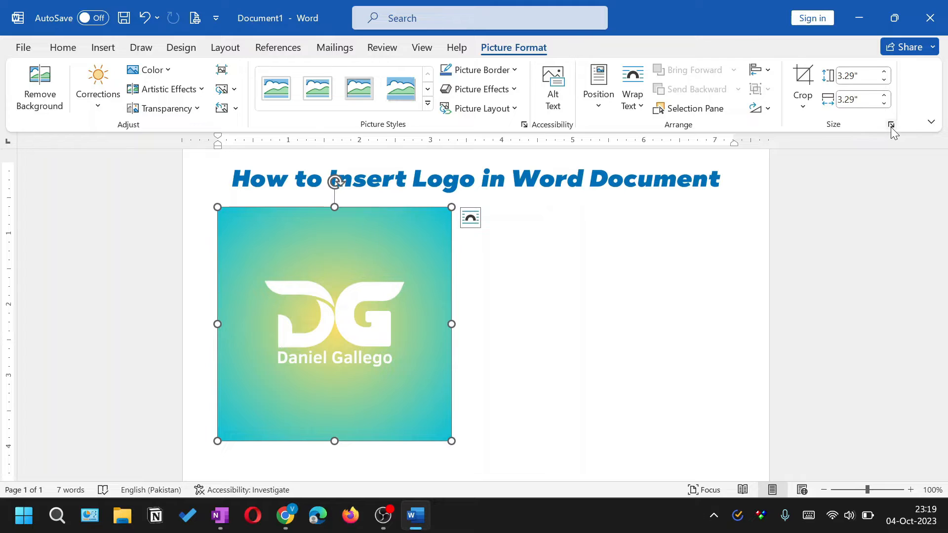
Reduce the logo to a small size through the Size settings.
click(891, 124)
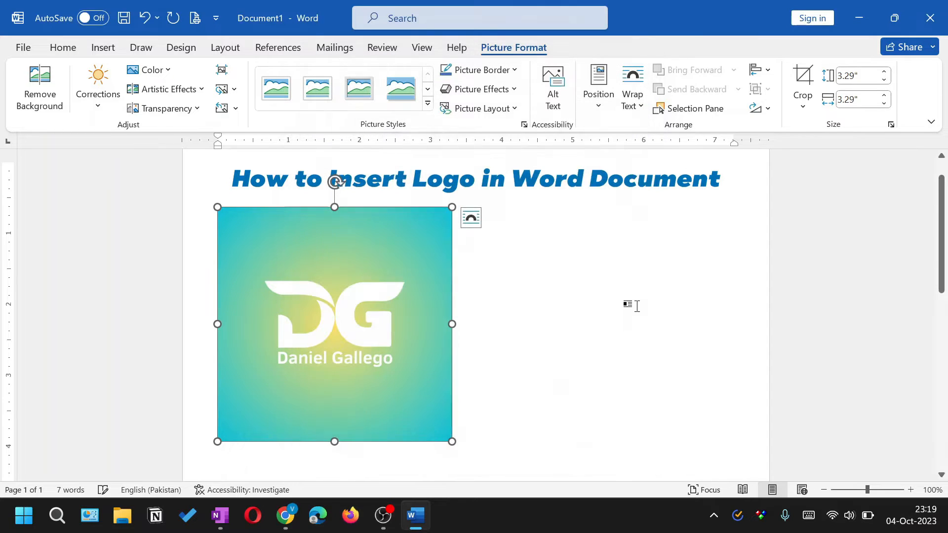
click(883, 80)
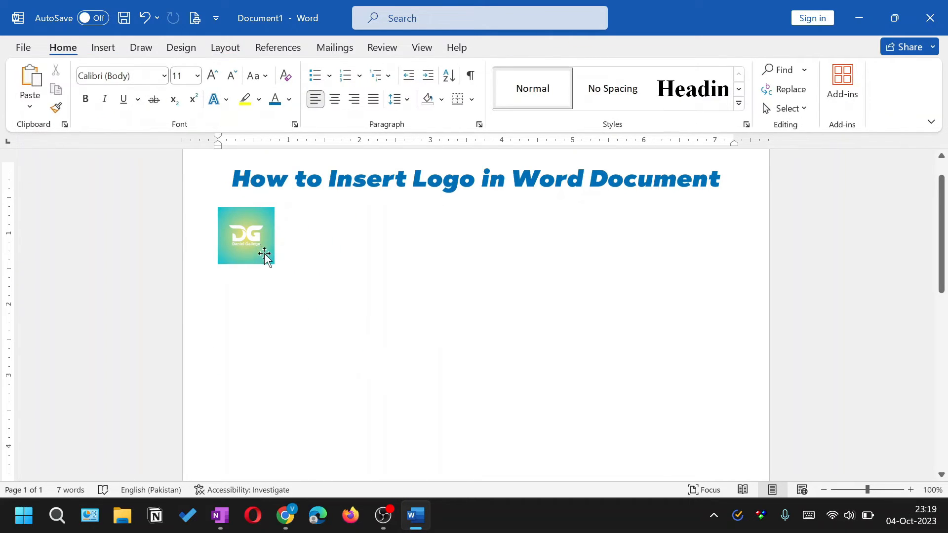
Select the small logo and open its Layout Options wrapping choices.
click(245, 235)
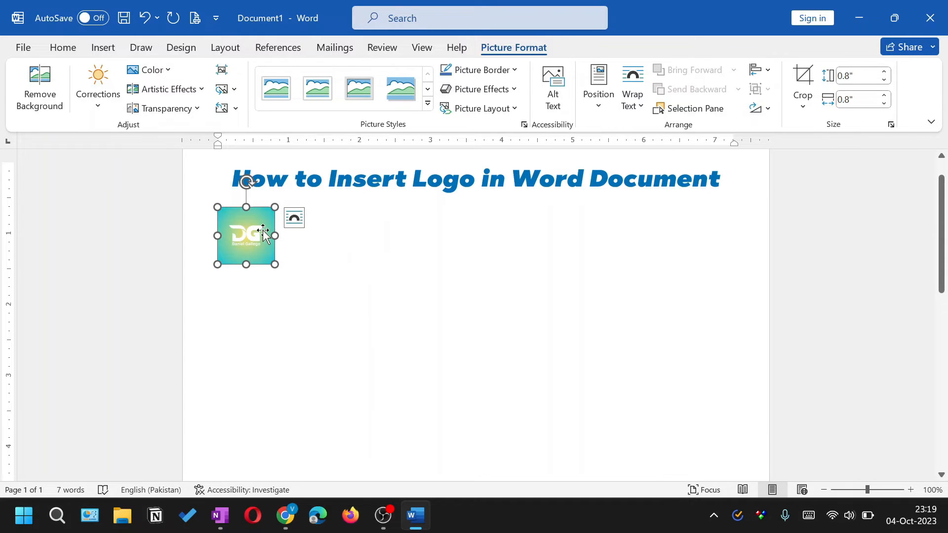
mouse_move(294, 218)
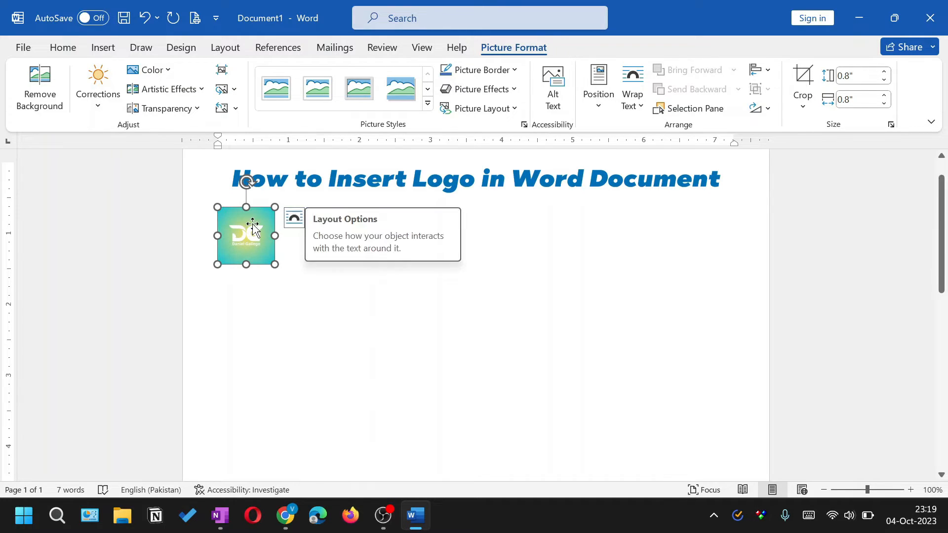
mouse_move(293, 219)
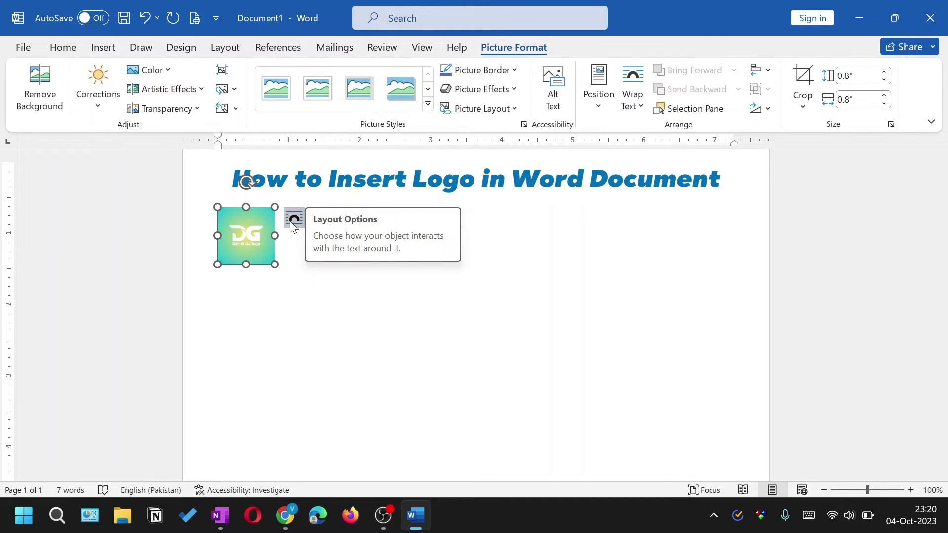
click(294, 218)
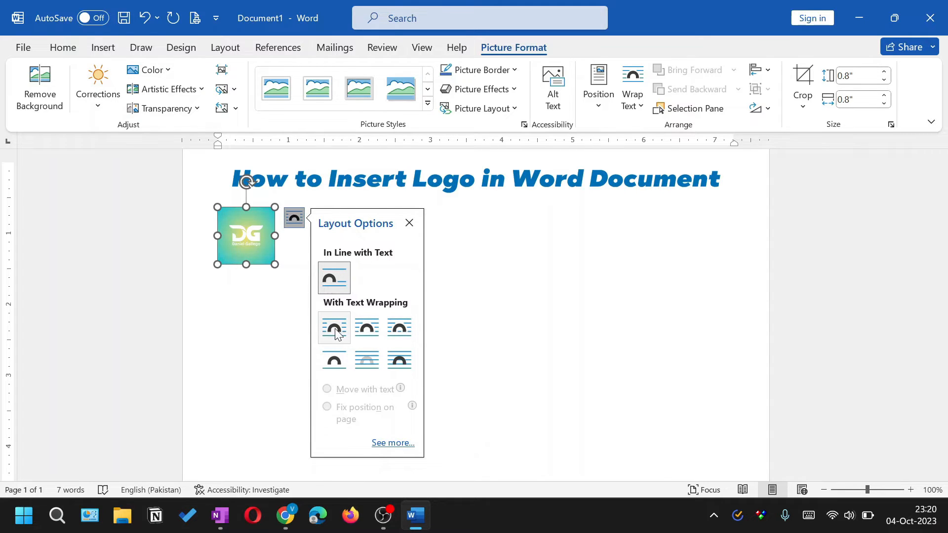
mouse_move(399, 328)
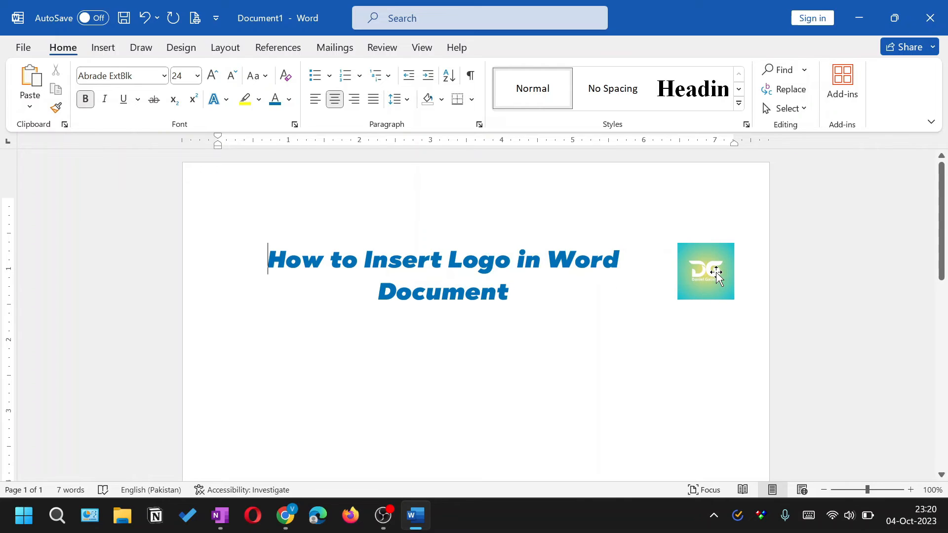
Move the logo into the top-right corner, deselect it, and start print preview.
click(705, 272)
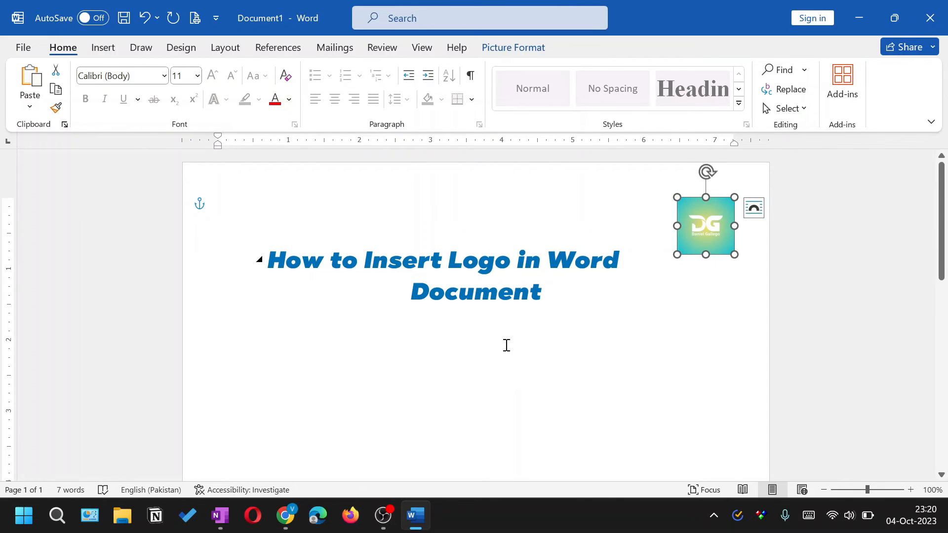
click(218, 326)
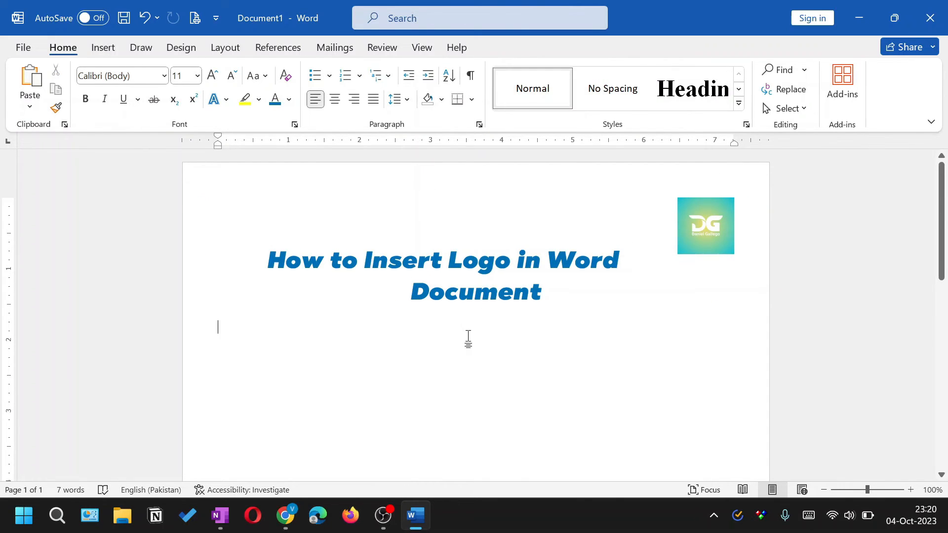
click(705, 225)
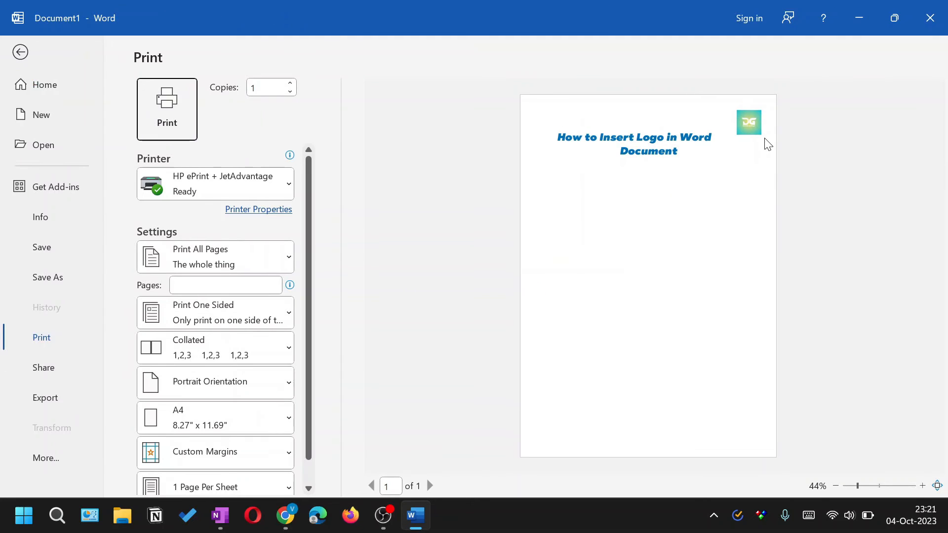
click(20, 52)
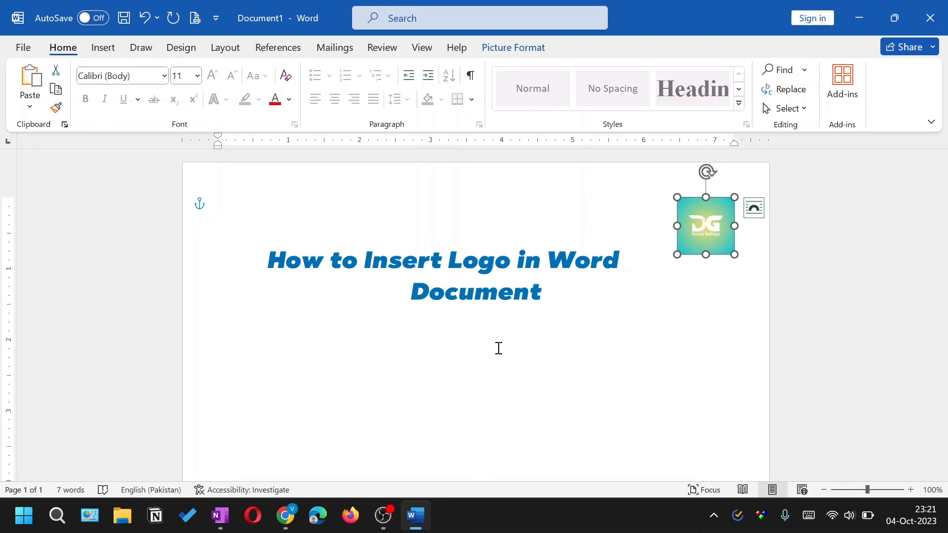